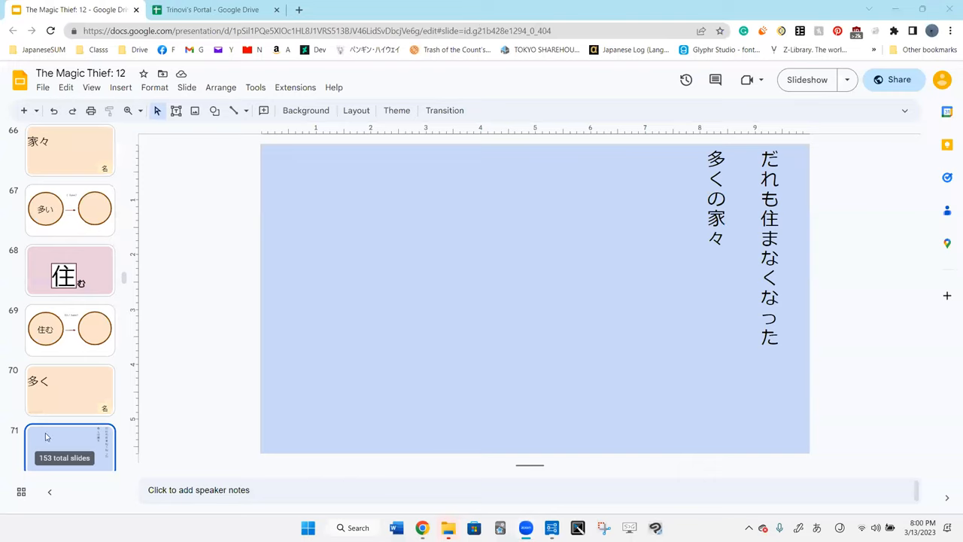
pyautogui.scroll(-3)
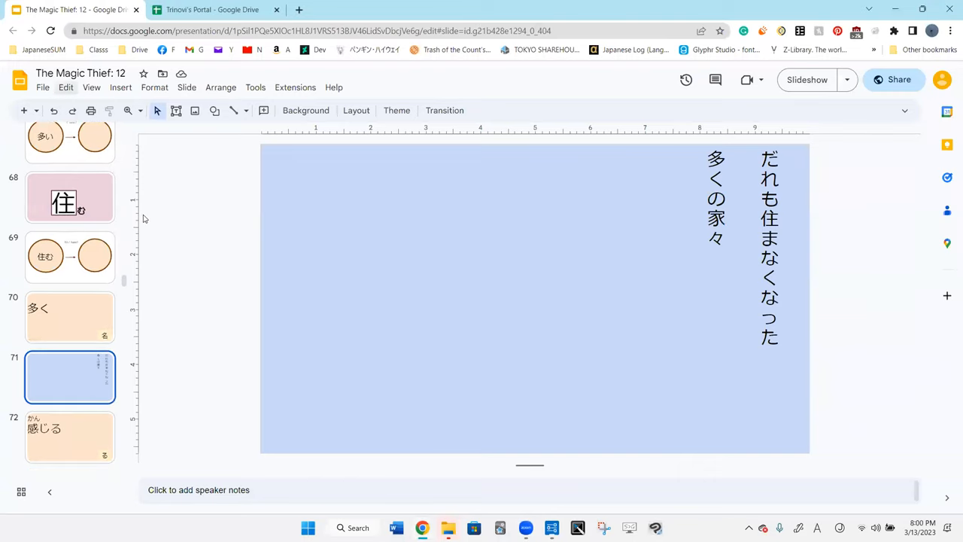